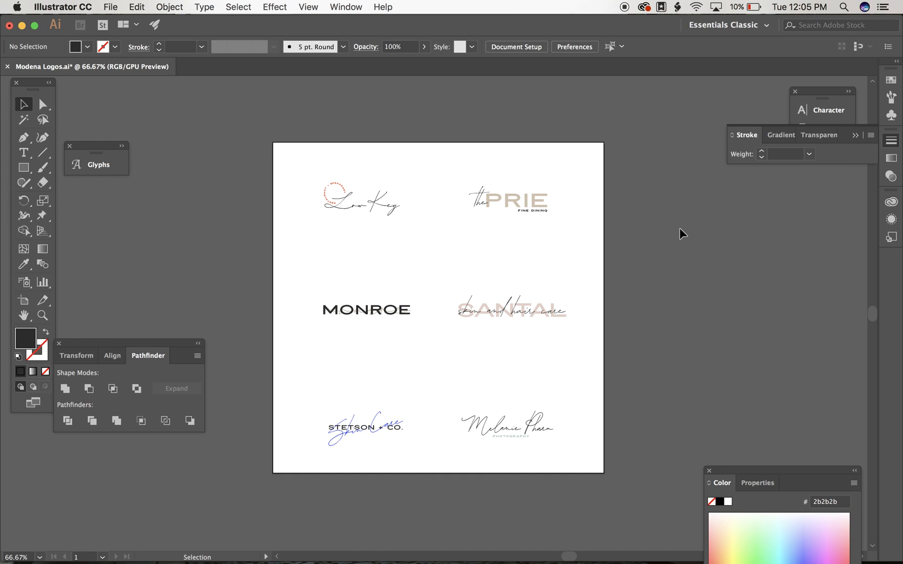
mouse_move(166, 92)
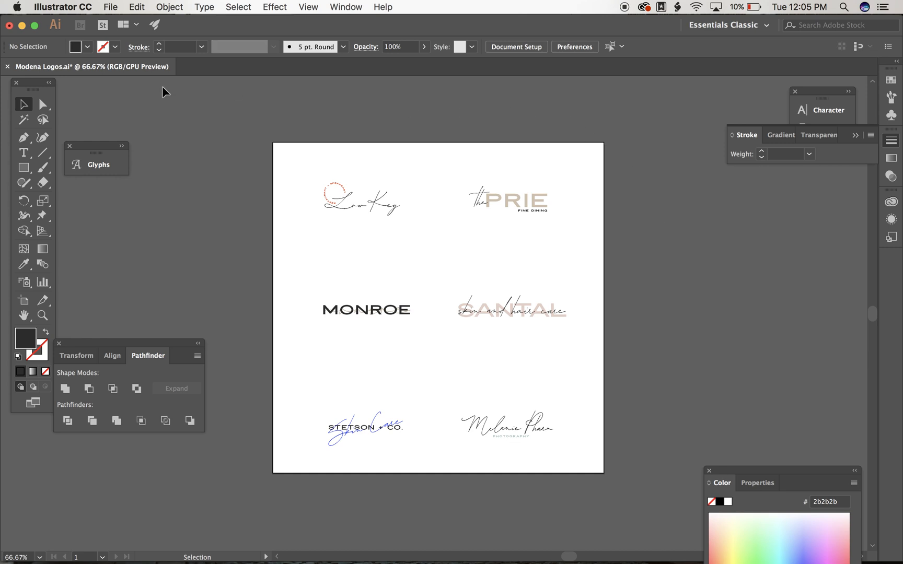
mouse_move(69, 67)
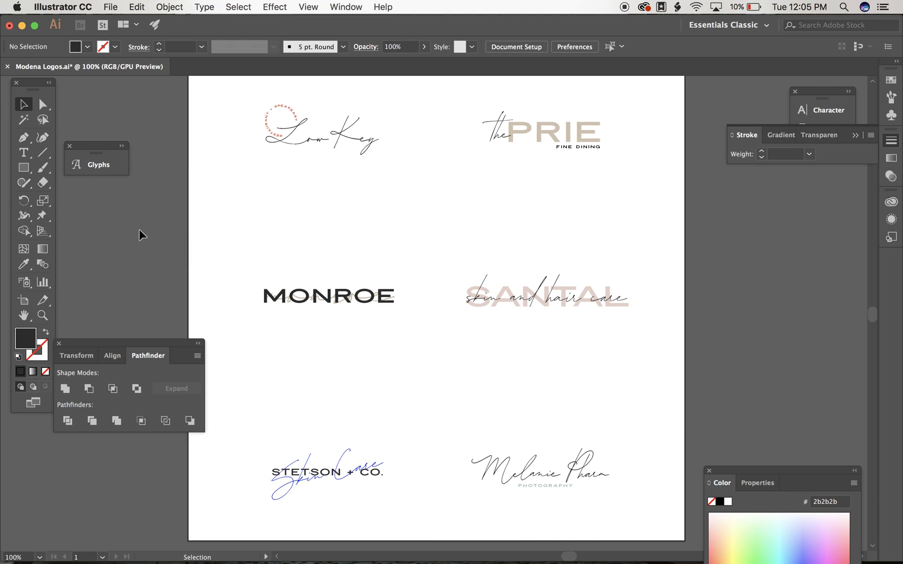
mouse_move(23, 153)
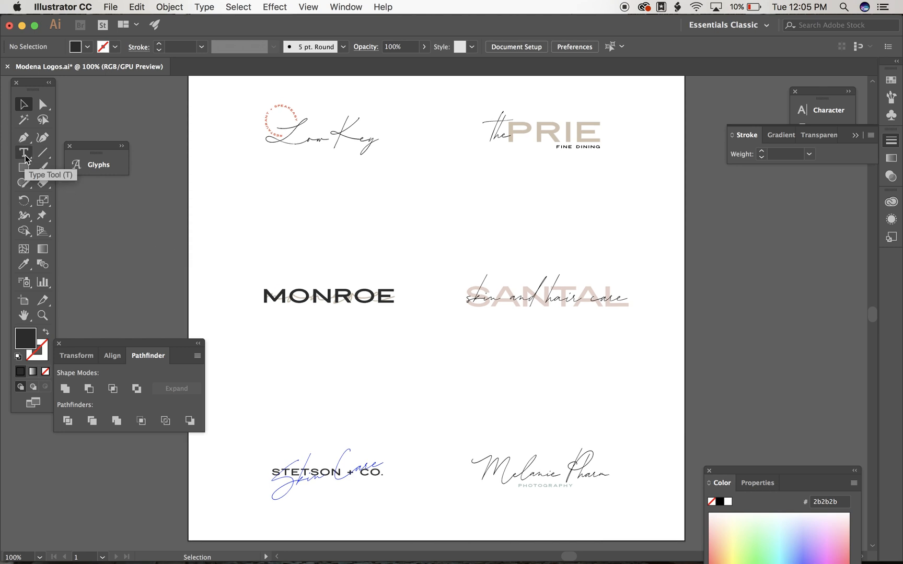
Retype the logo to read DAVIS and CAFE AND BAR, then shift the subtitle right under DAVIS.
click(23, 153)
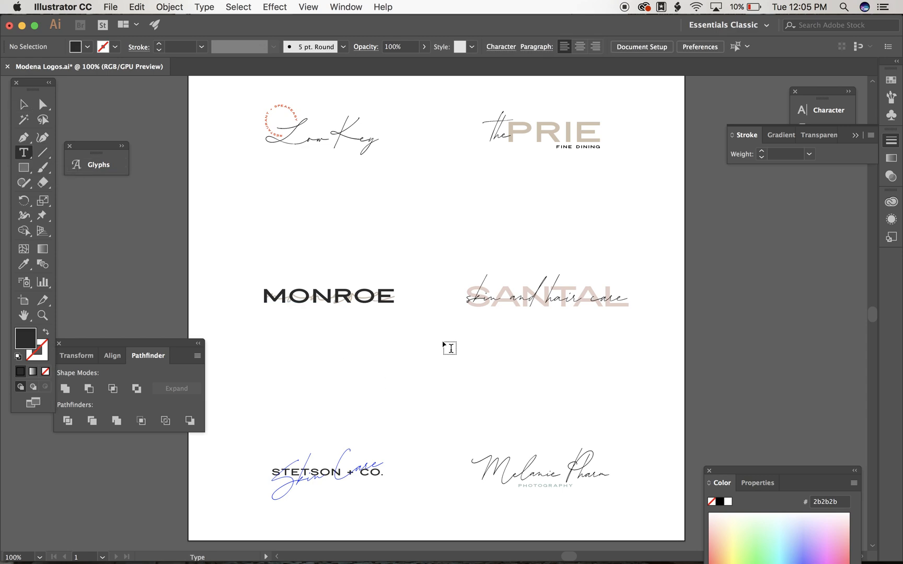
mouse_move(487, 189)
text(DAVIS)
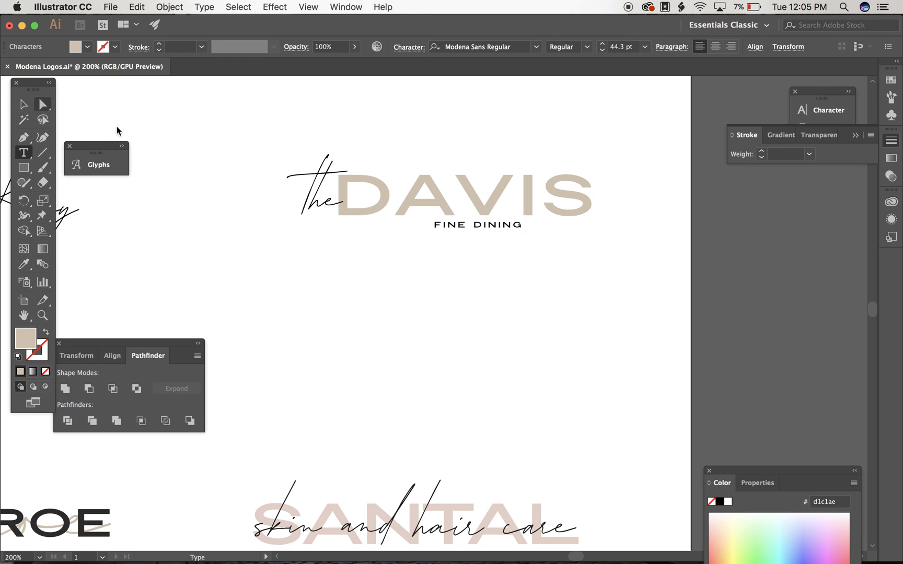
click(478, 225)
text(CAFE AND BAR)
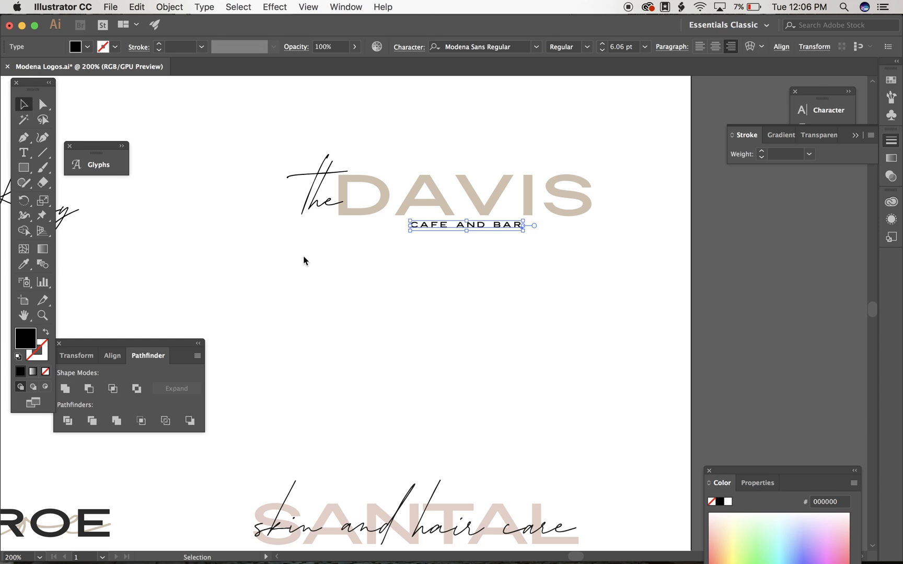
click(489, 243)
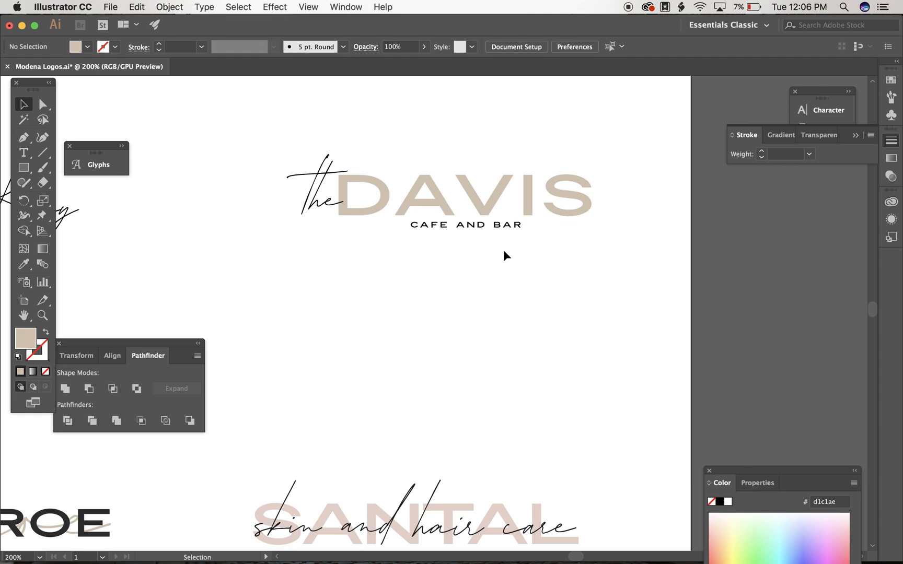
click(466, 225)
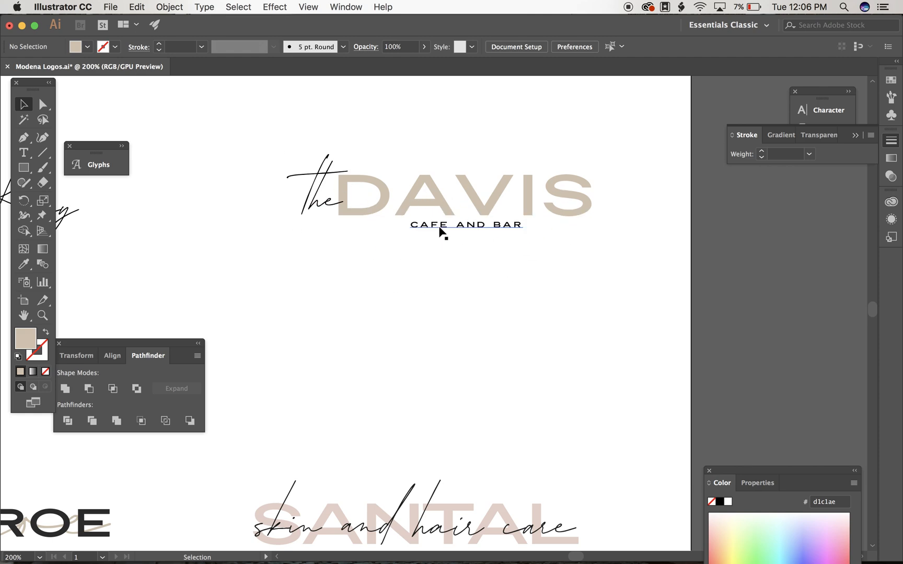
drag(440, 225, 510, 224)
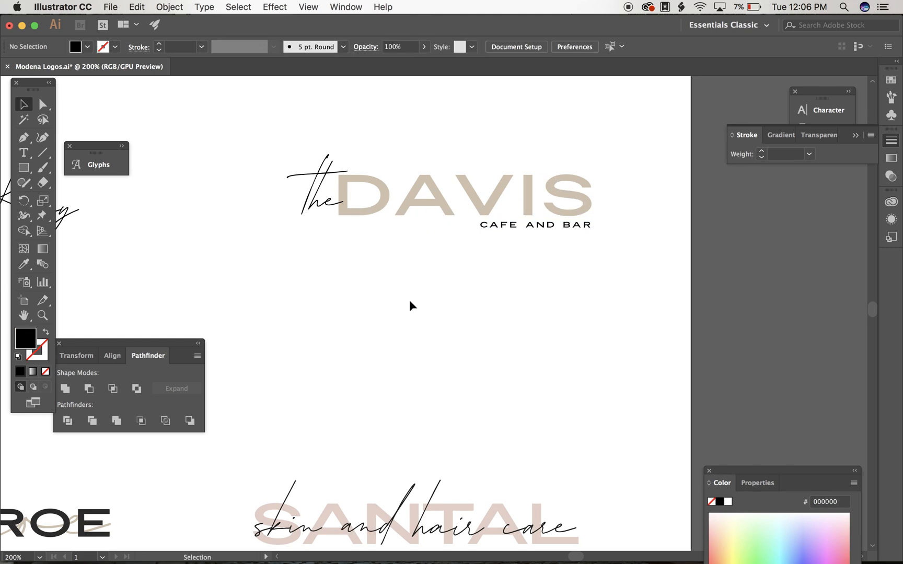
scroll(down, 3)
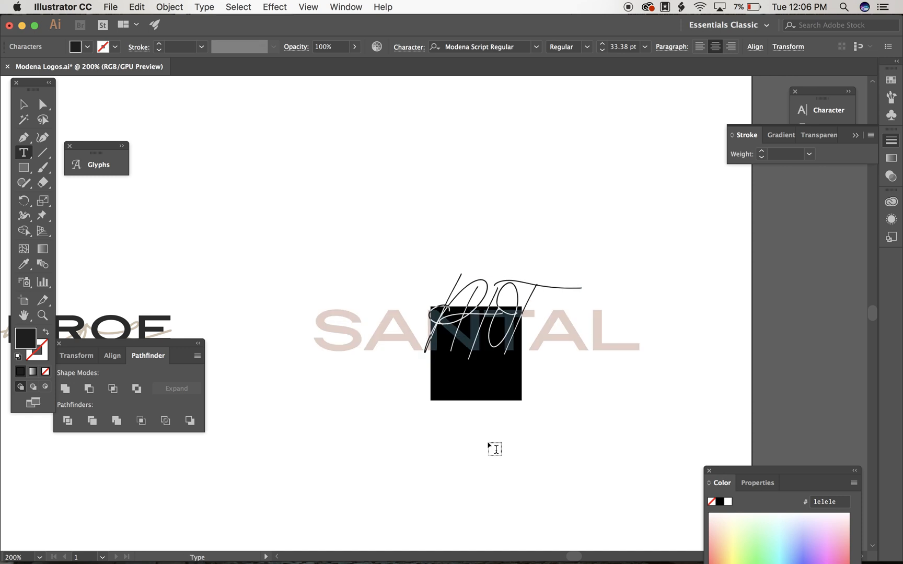
Replace the script line over SANTAL with 'photography' and select the new script text.
text(photography)
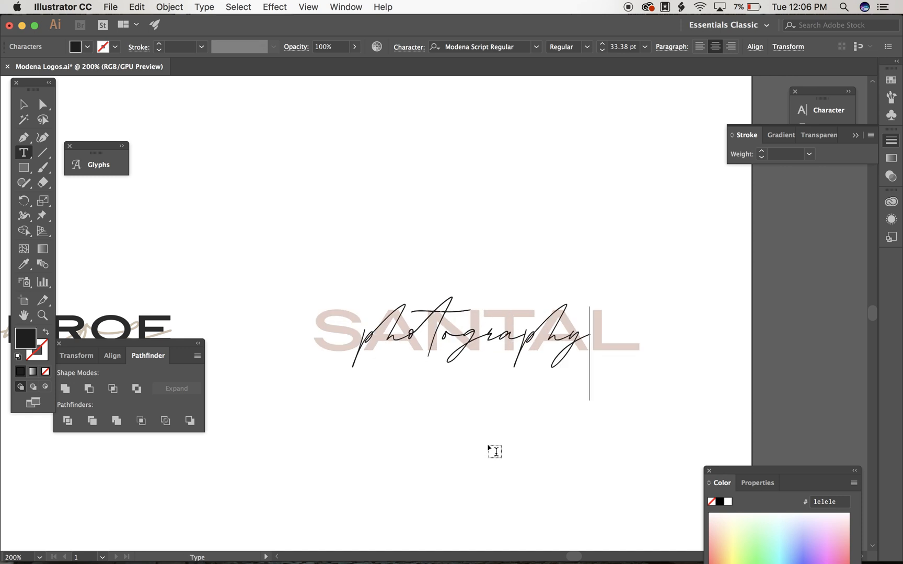
click(23, 104)
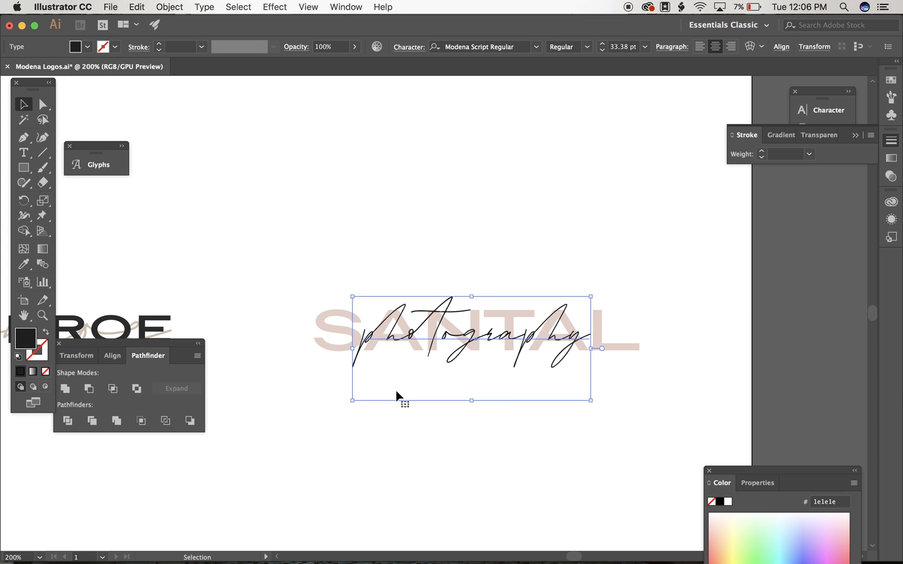
click(24, 152)
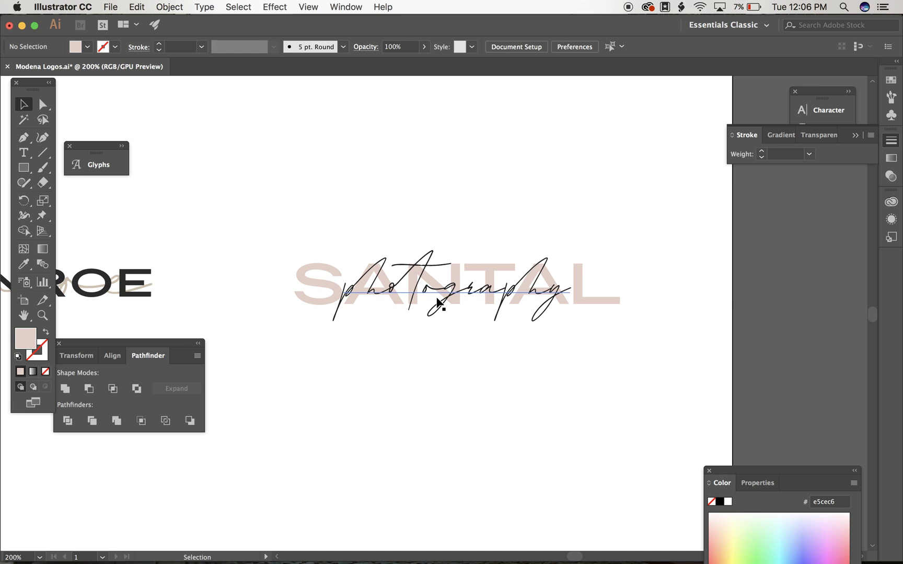
click(438, 302)
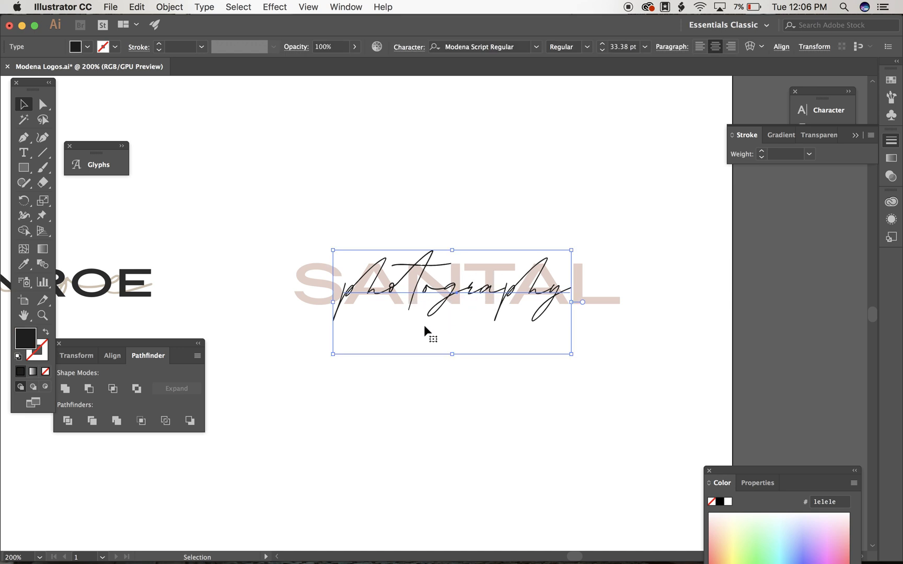
mouse_move(516, 352)
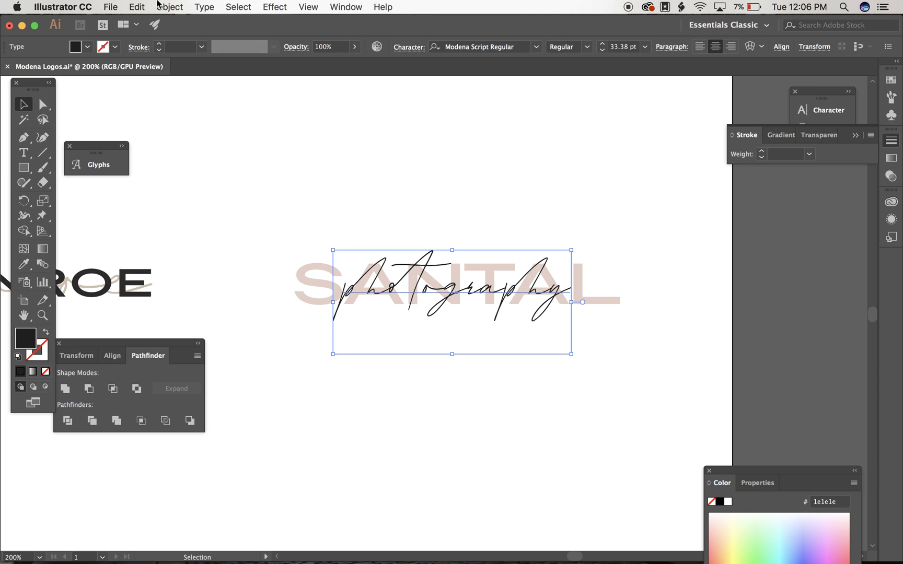
Cut the photography script, retype SANTAL as WILSON, then paste the script back in place.
click(137, 7)
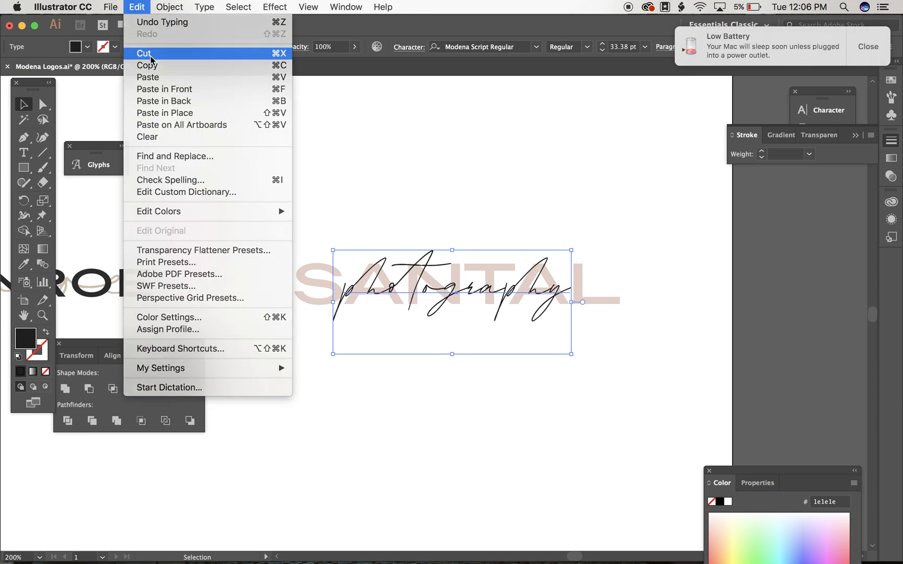
click(143, 53)
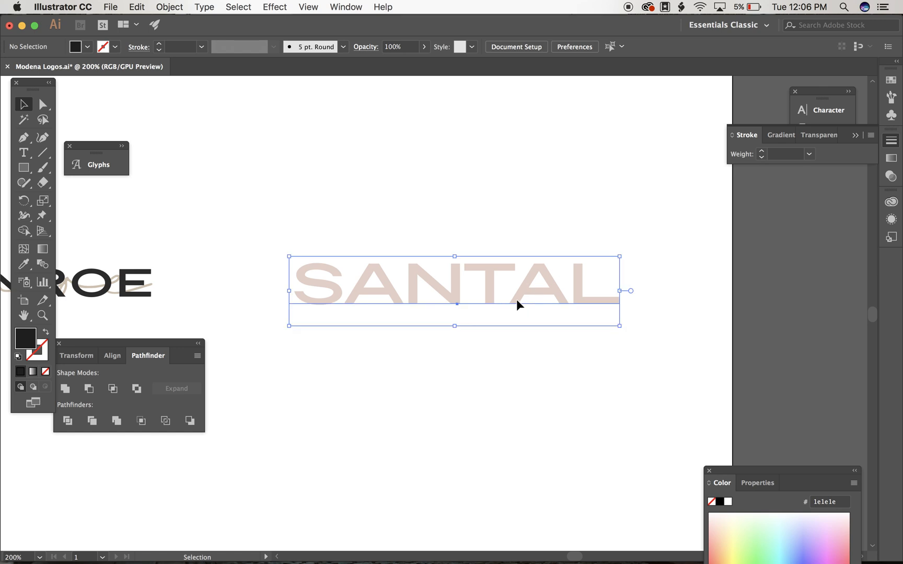
click(23, 152)
text(WILSON)
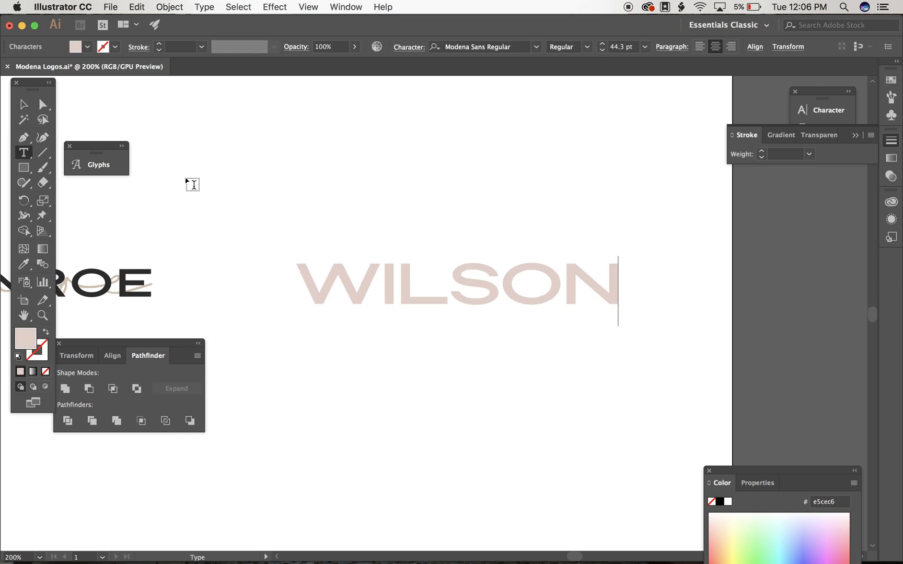
click(24, 104)
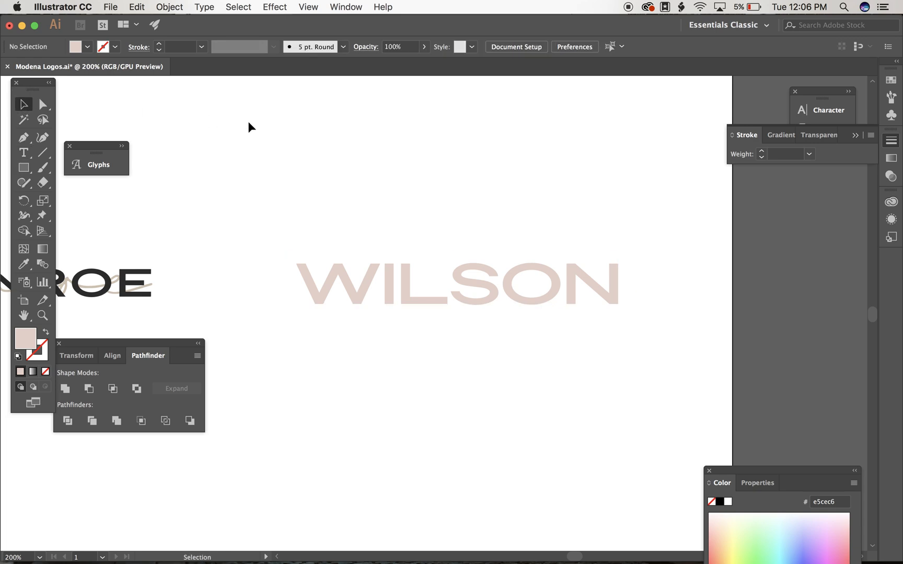
click(136, 6)
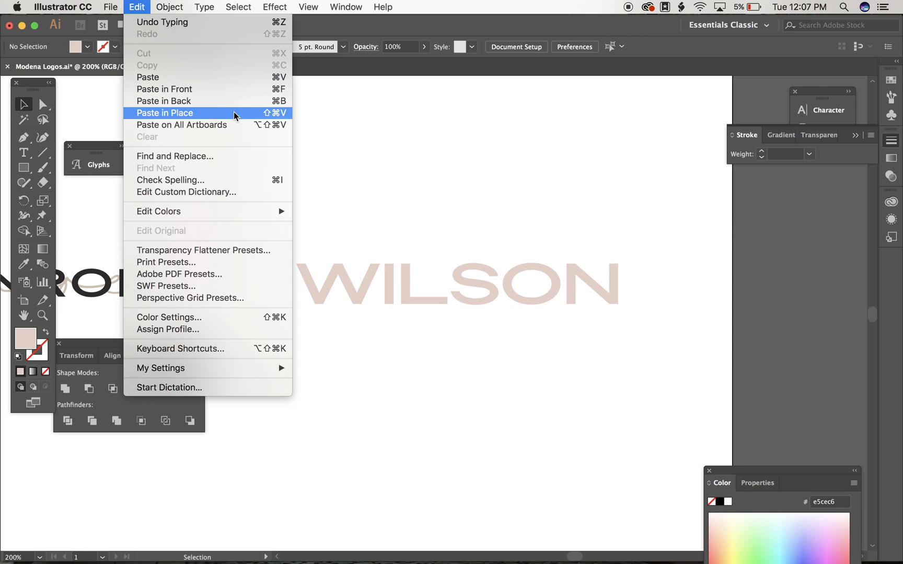
click(164, 113)
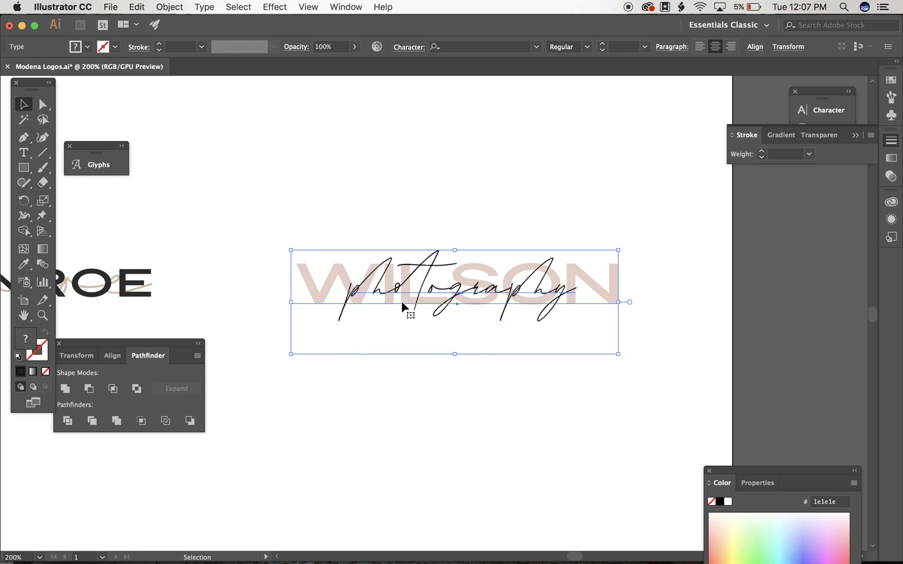
Apply Horizontal Align Center to photography over WILSON, then deselect the logo.
click(116, 356)
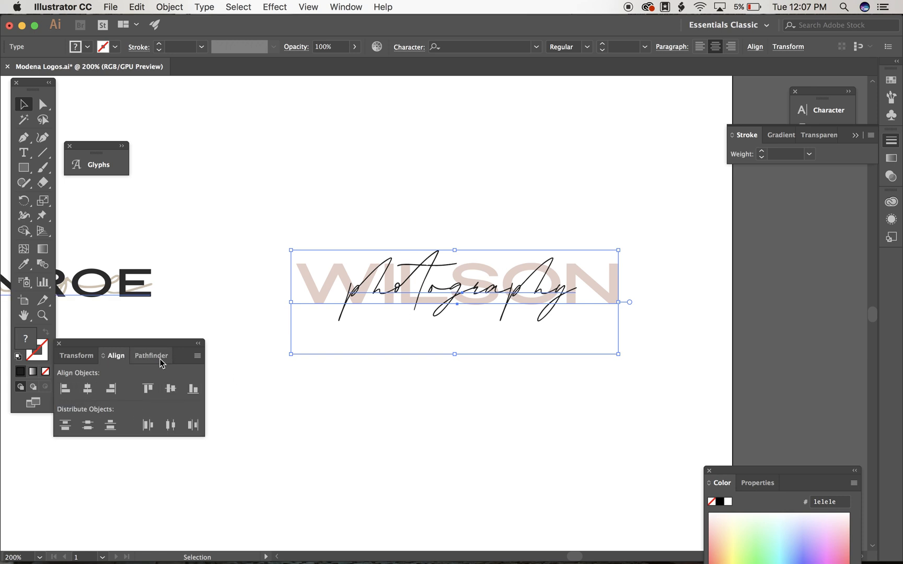
mouse_move(88, 389)
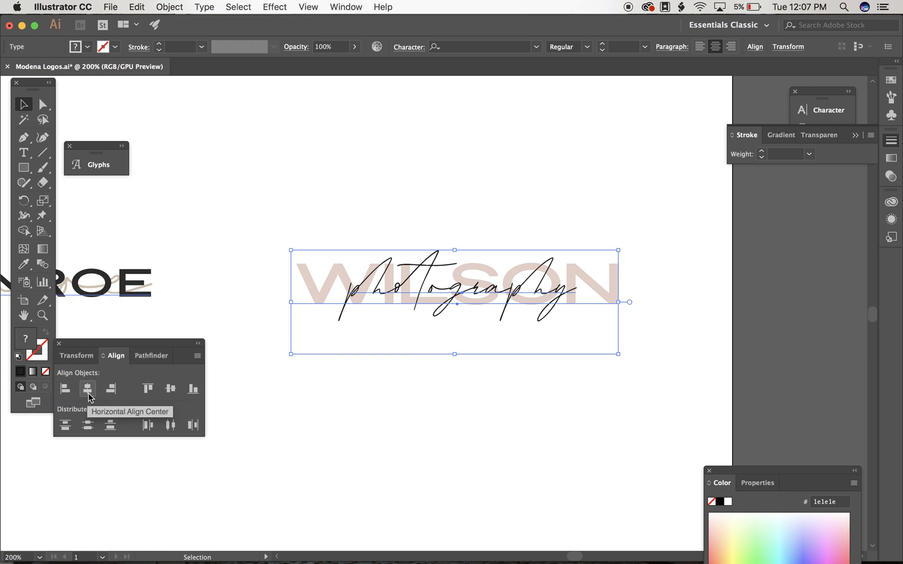
click(88, 389)
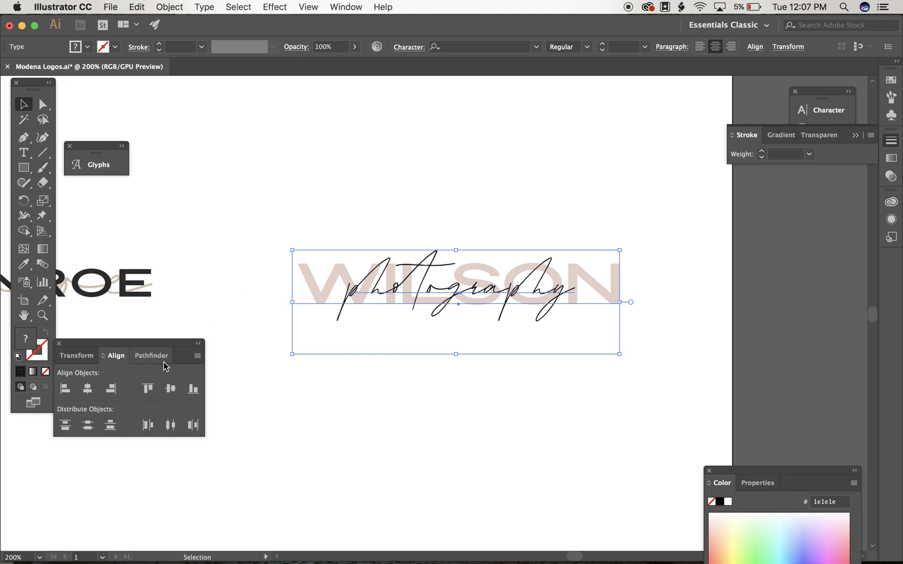
click(345, 7)
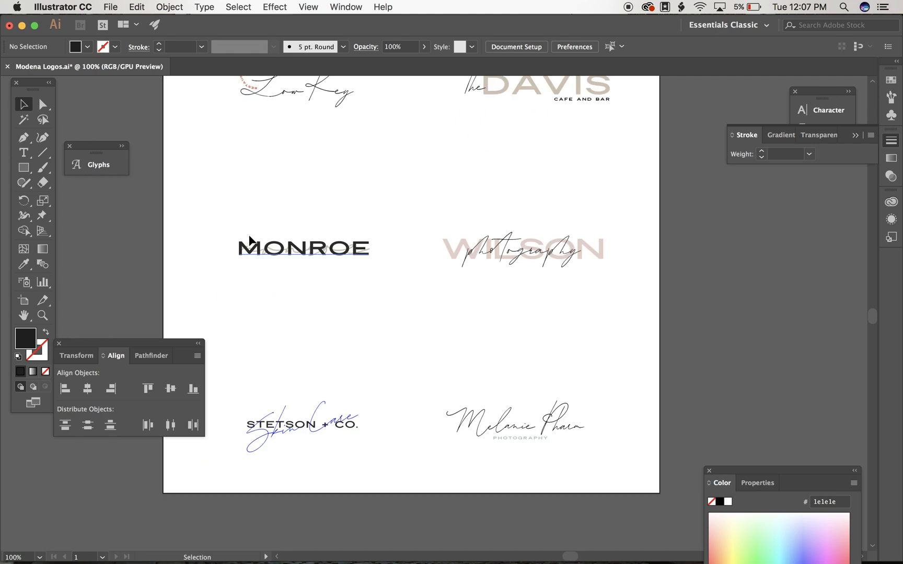
Scroll down the logo board toward the WILSON photography logo.
scroll(down, 3)
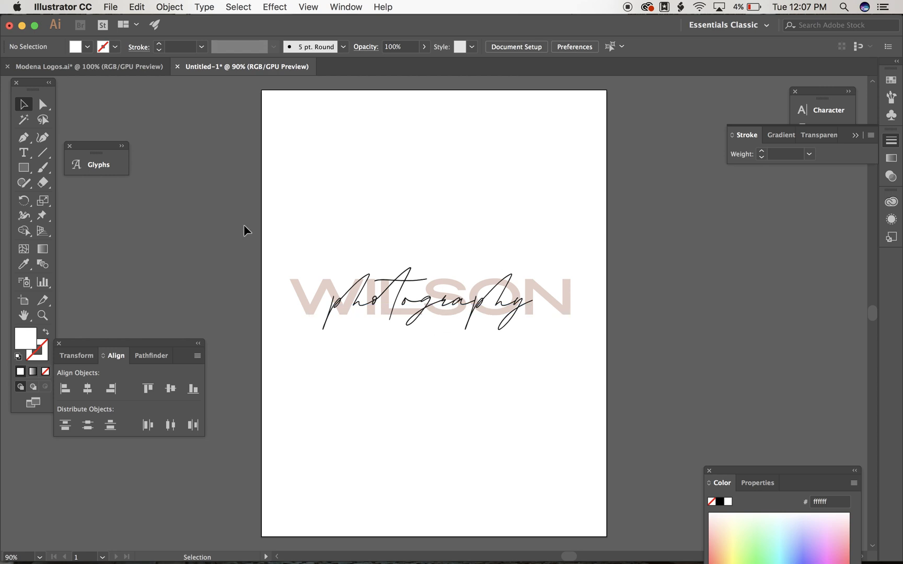
mouse_move(568, 371)
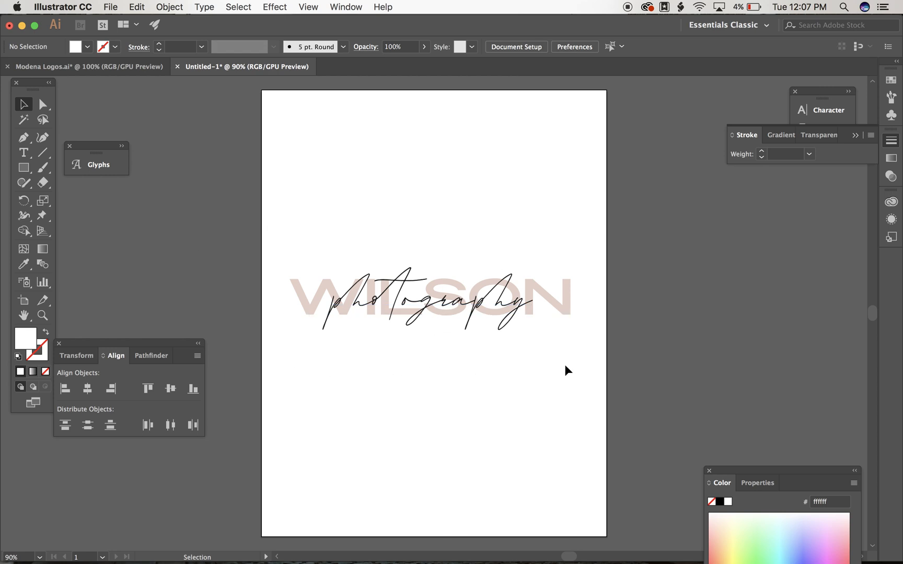
click(443, 299)
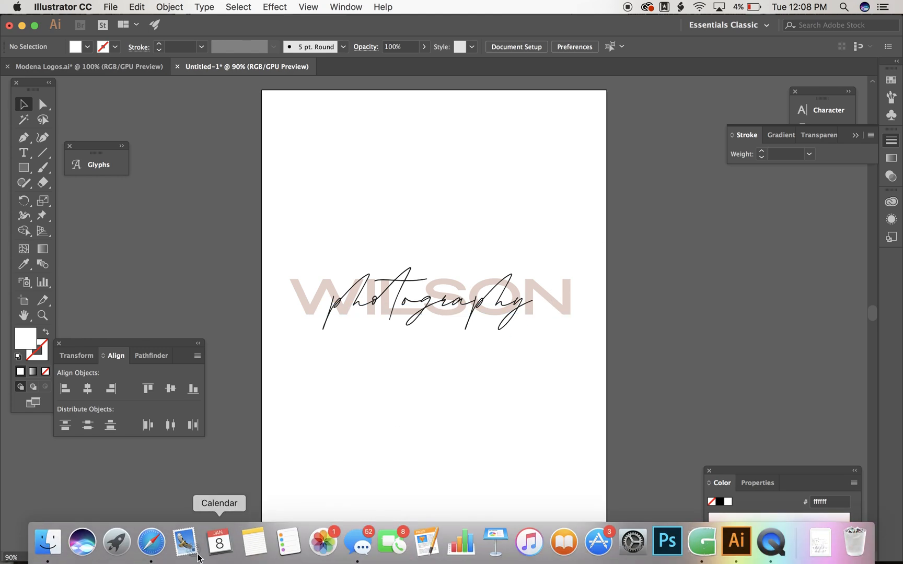
key(tab)
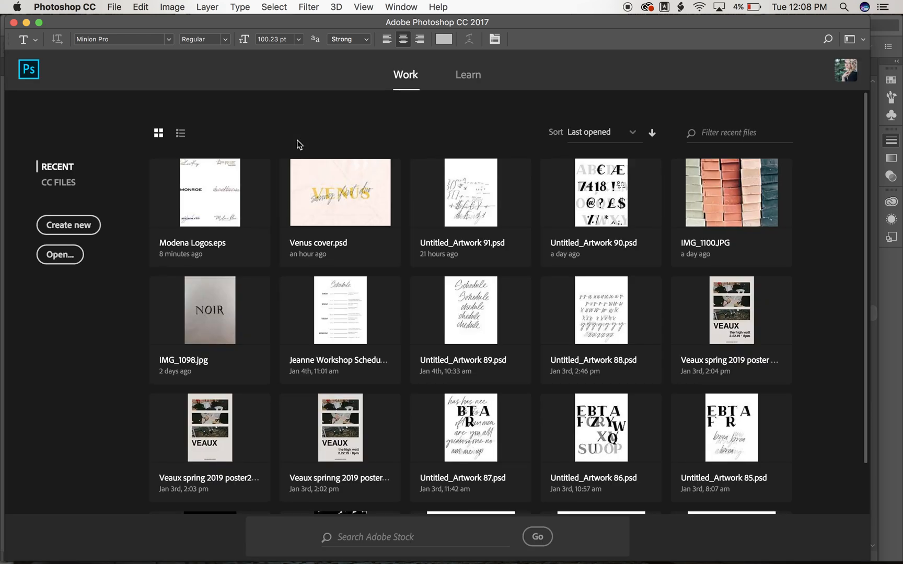
mouse_move(297, 474)
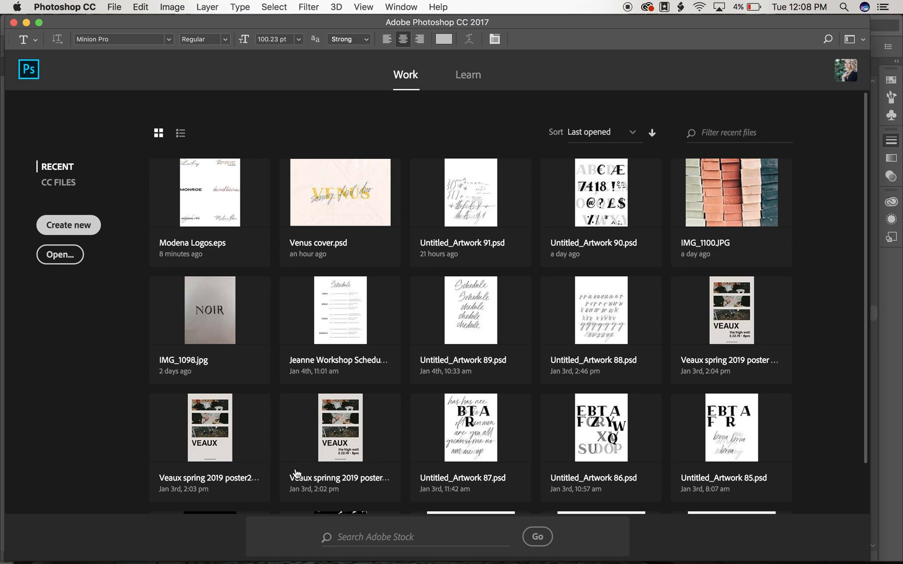
Bring up a new document preset from the clipboard at 506 by 163 pixels.
click(68, 225)
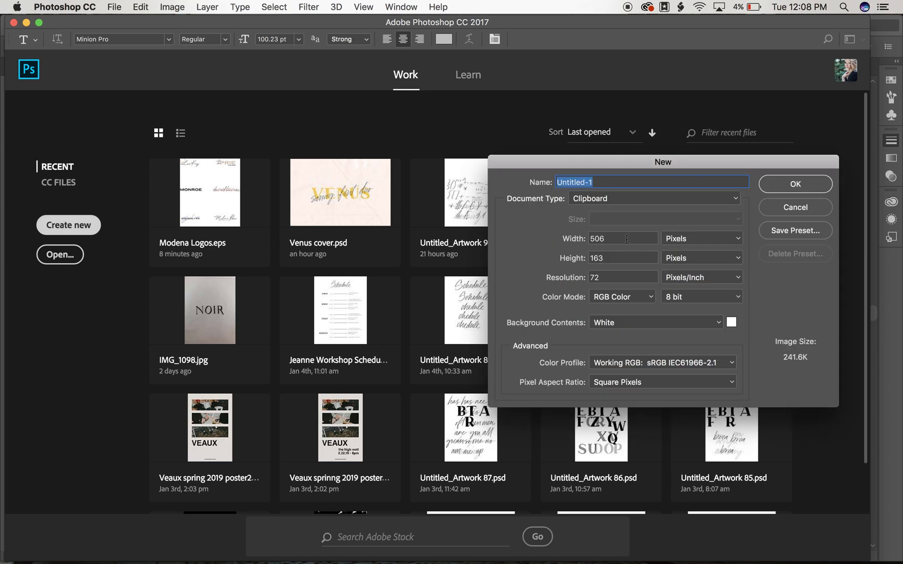
Create the document in inches (7.028 by 2.264) at 300 pixels per inch.
click(701, 238)
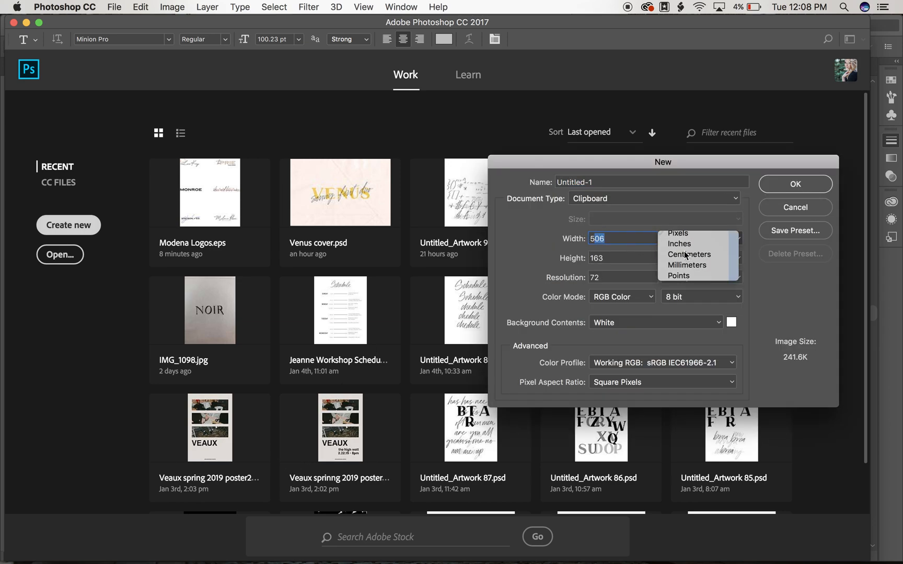
click(678, 243)
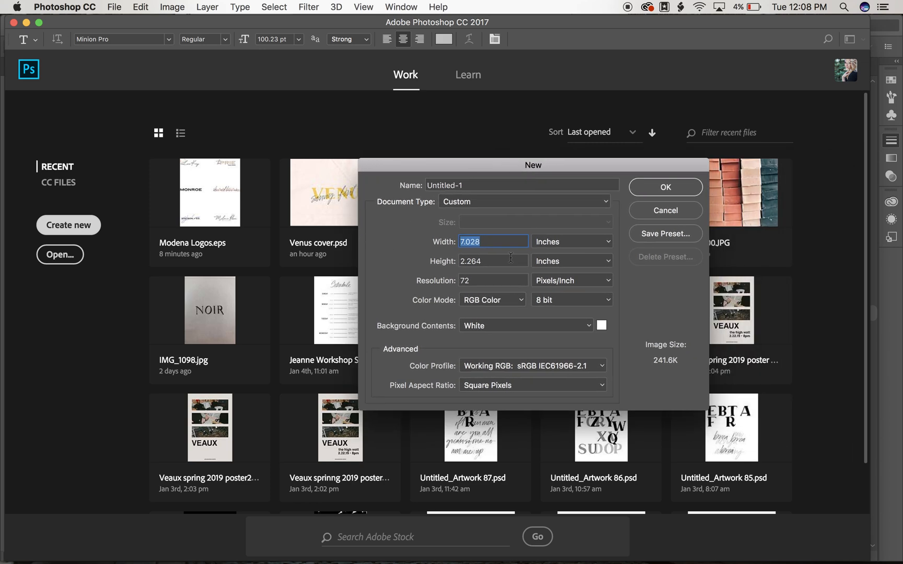
click(492, 280)
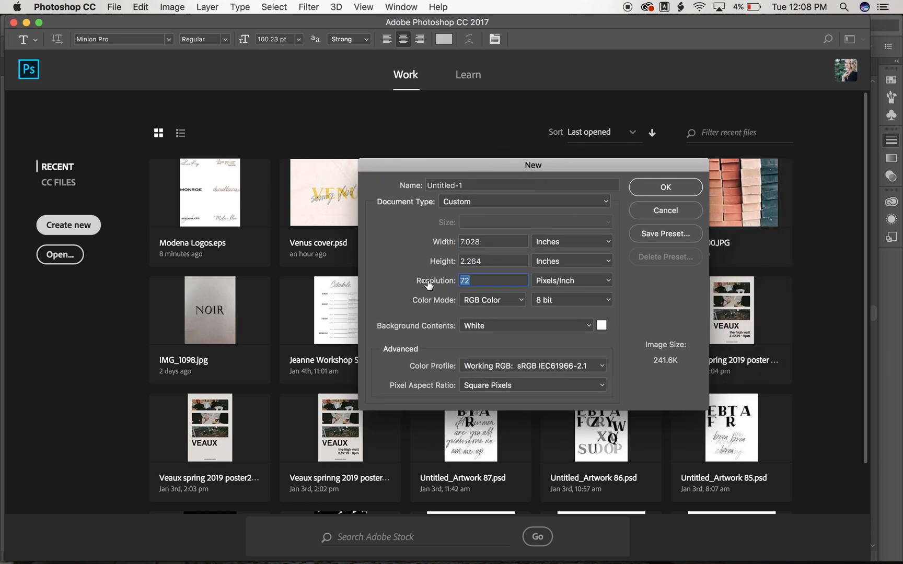
text(300)
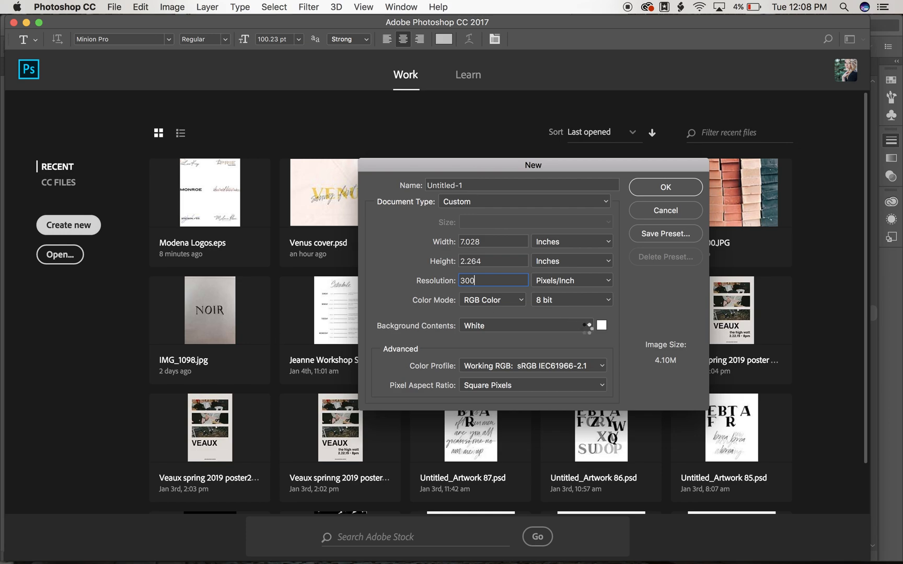
click(665, 186)
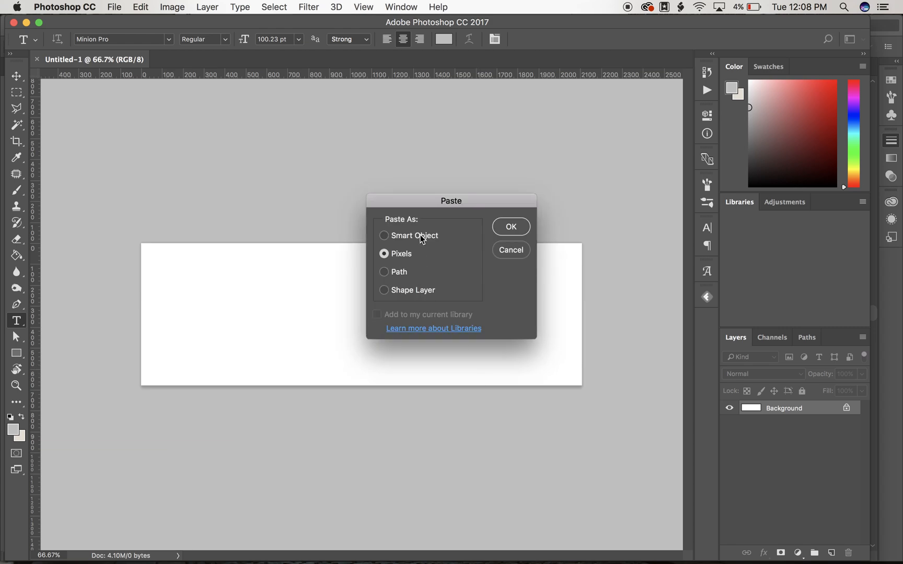
Paste the WILSON logo into the canvas as a Smart Object.
click(384, 236)
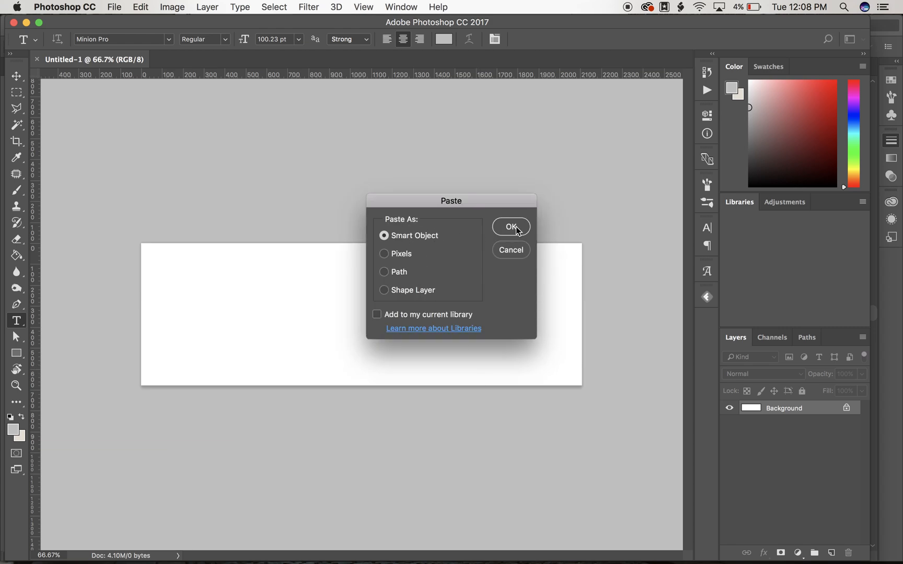
click(510, 226)
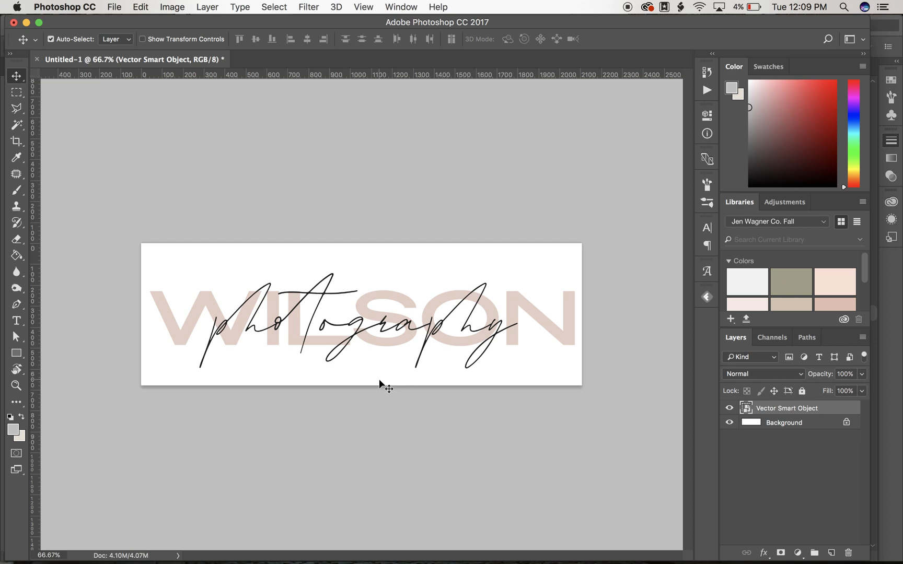
mouse_move(186, 293)
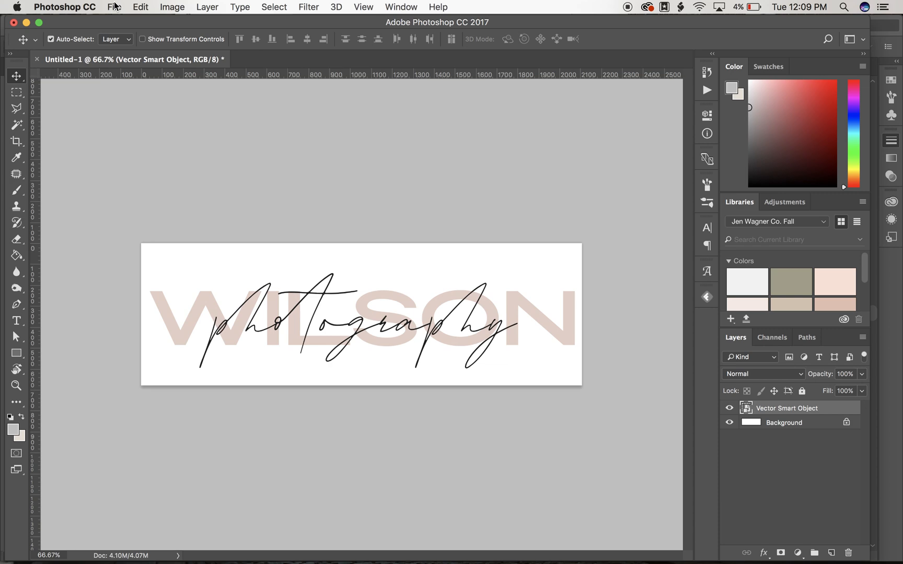
mouse_move(548, 439)
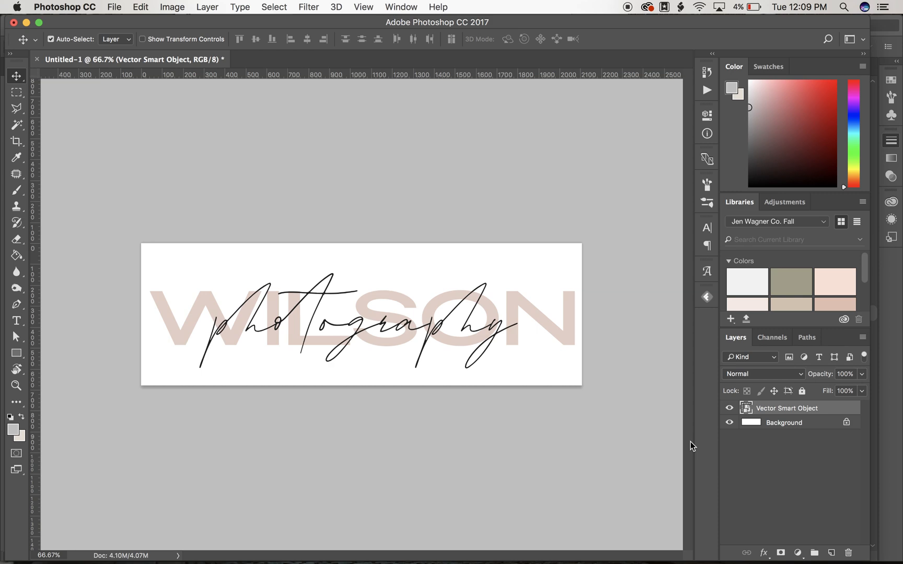
mouse_move(742, 440)
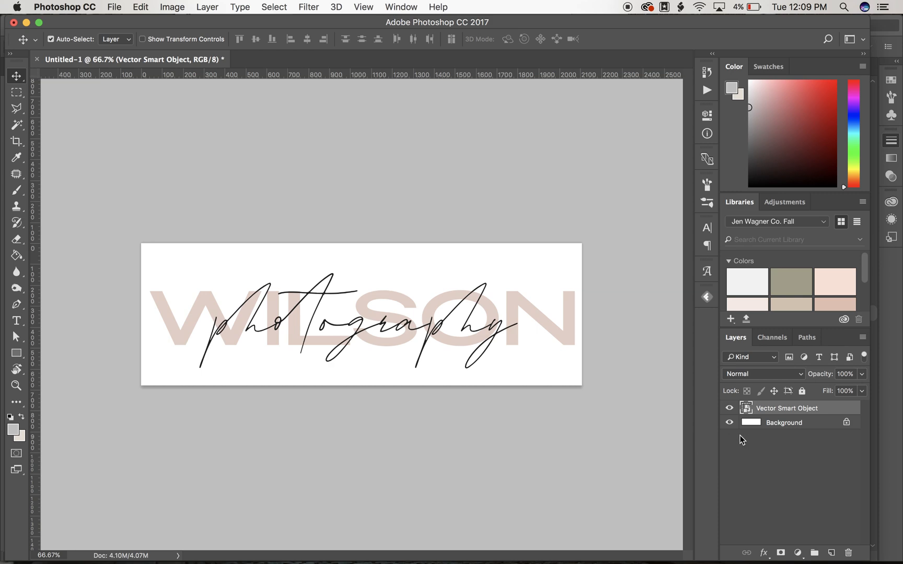
Hide the white Background layer so the logo sits on transparency.
click(114, 7)
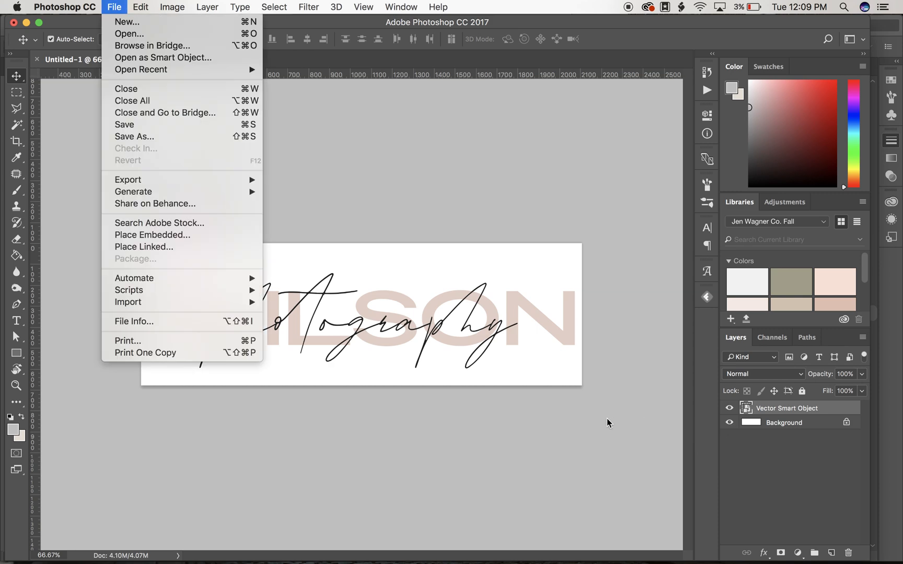
click(729, 422)
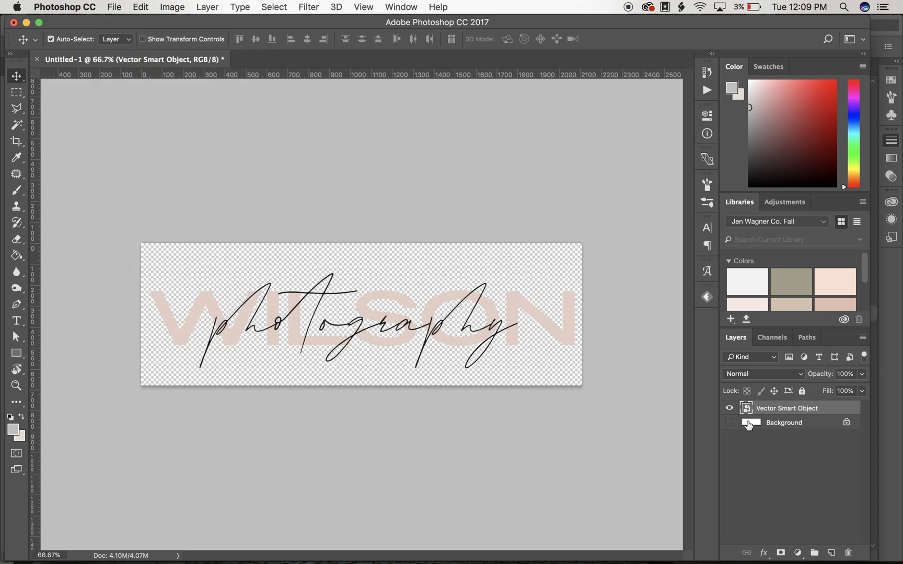
click(729, 422)
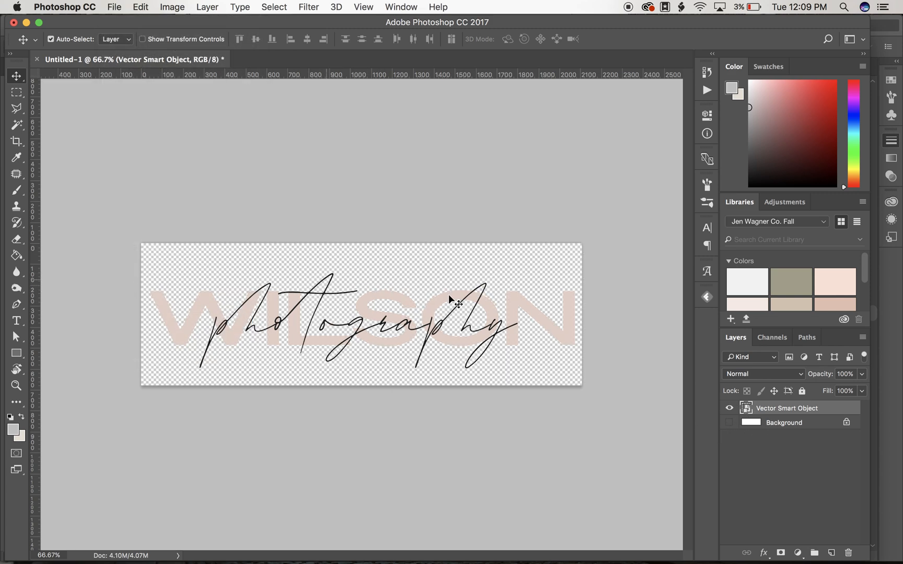
mouse_move(273, 278)
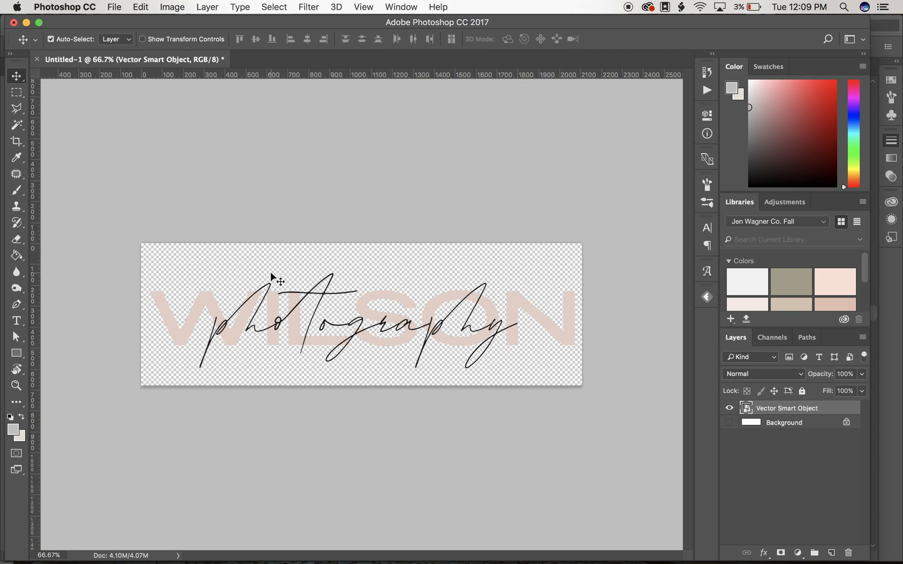
Save the logo to the Desktop as 'Wilson Photography Logo' in PNG format.
click(114, 7)
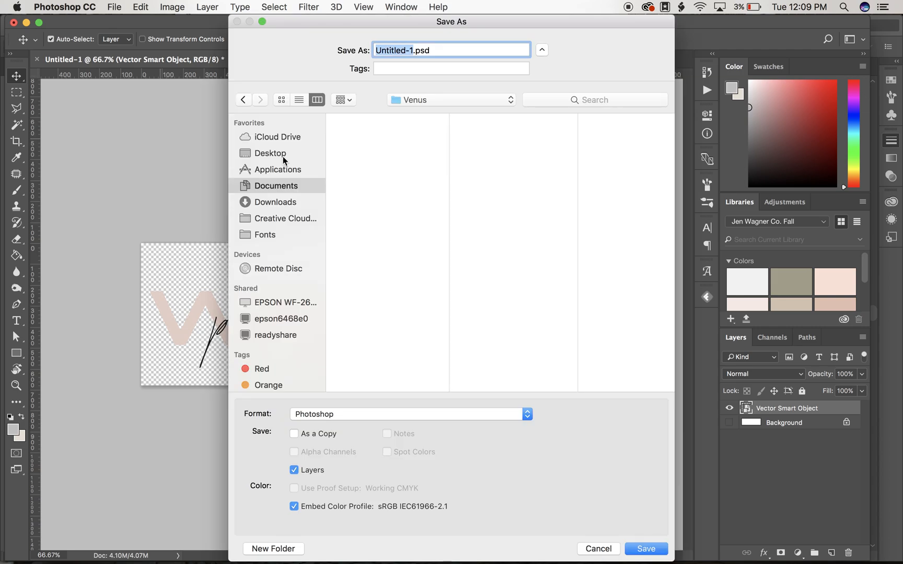
click(271, 153)
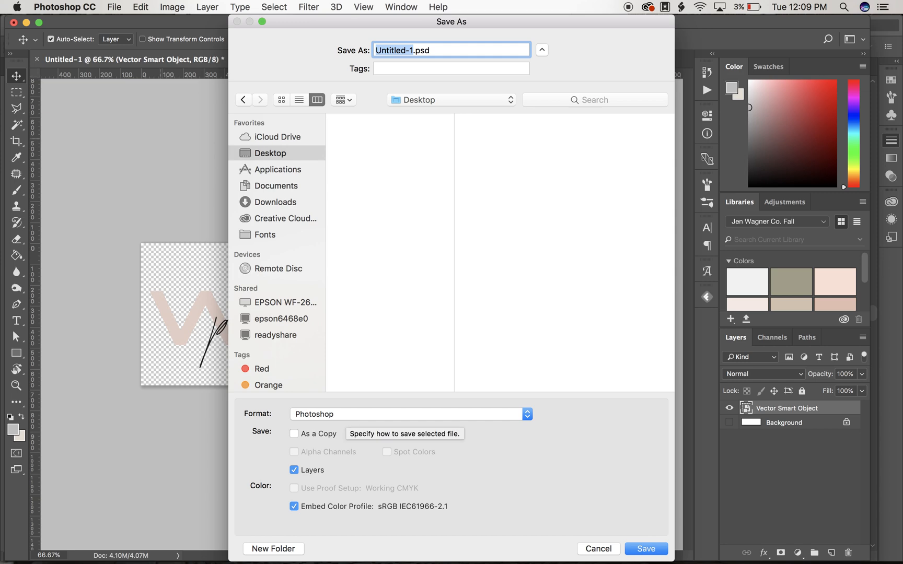
text(Wilson .psd)
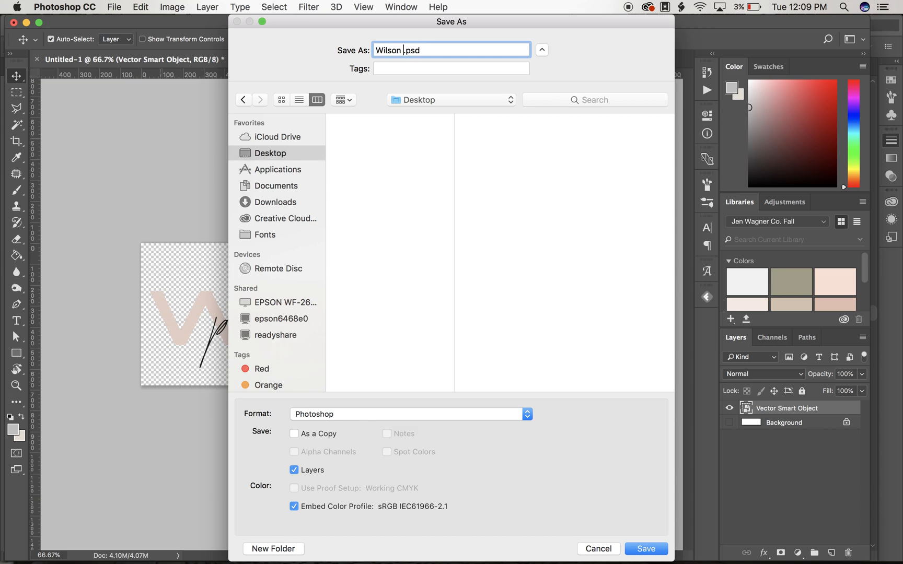
text(Photography)
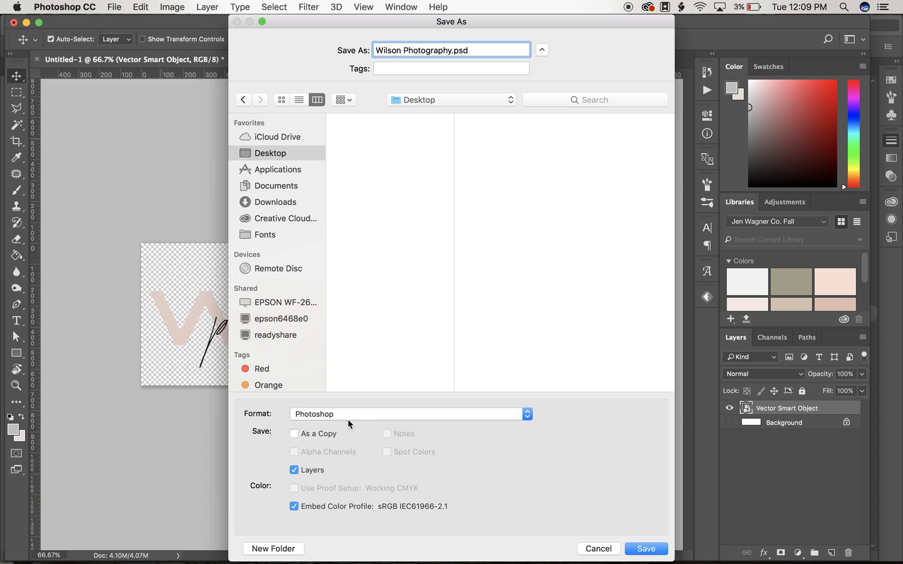
text(Logo)
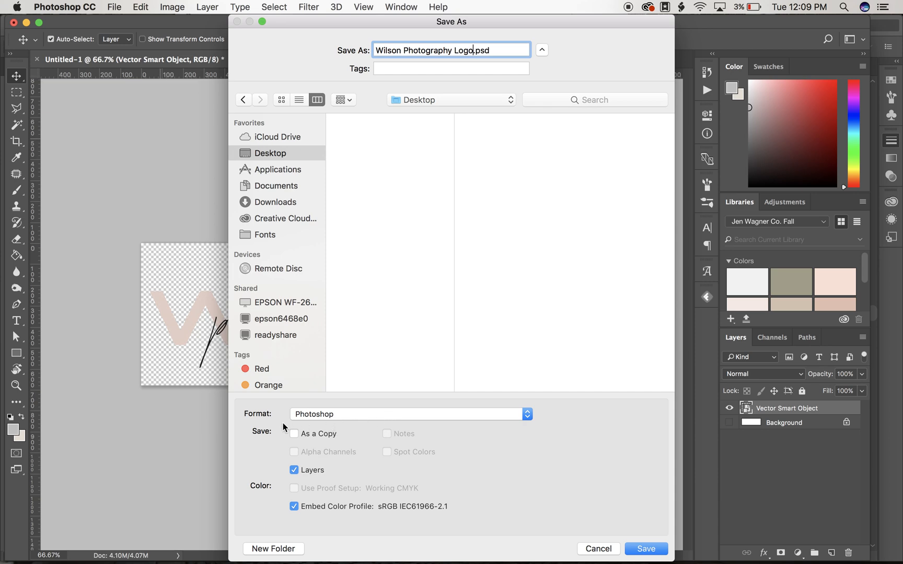
click(409, 413)
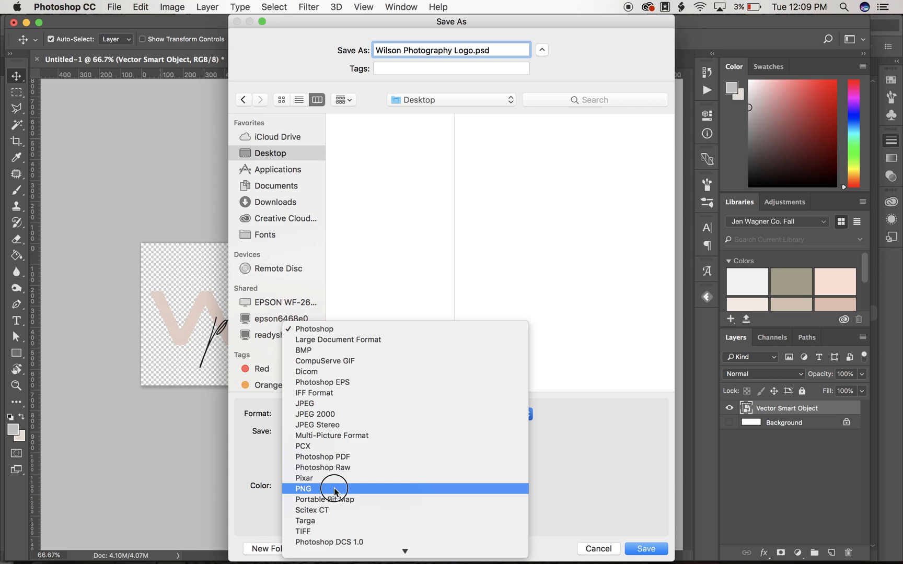
click(303, 488)
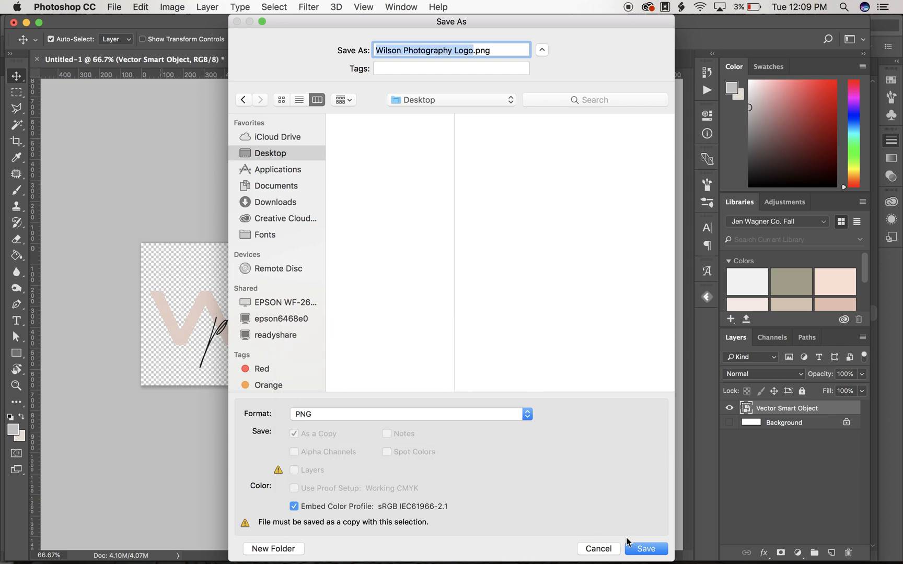
click(645, 548)
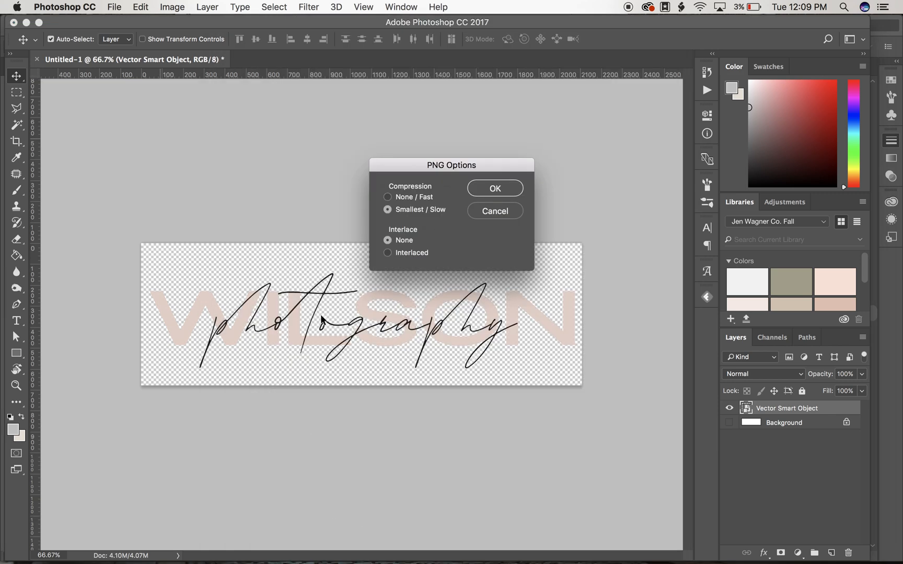
Confirm the PNG compression options to save the transparent WILSON logo to the Desktop.
click(494, 188)
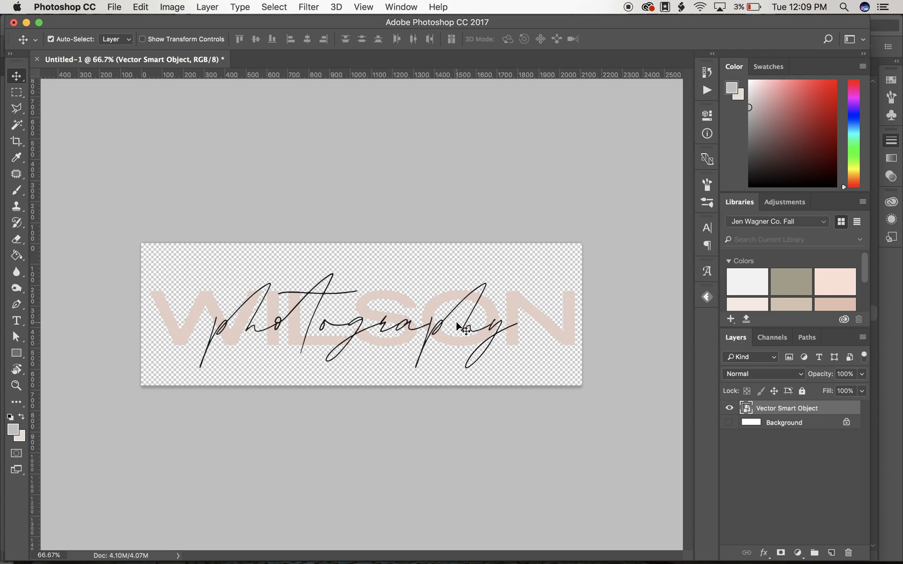
mouse_move(496, 455)
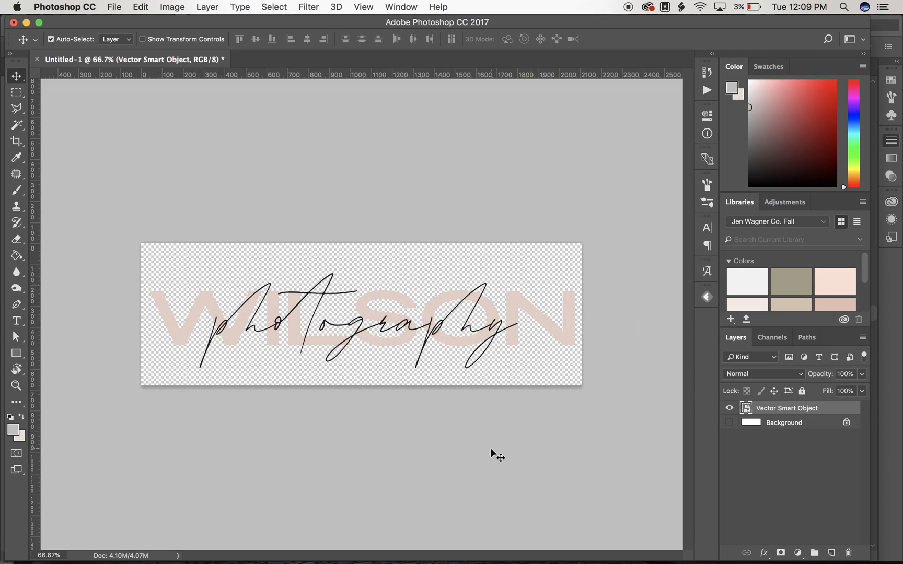
mouse_move(412, 413)
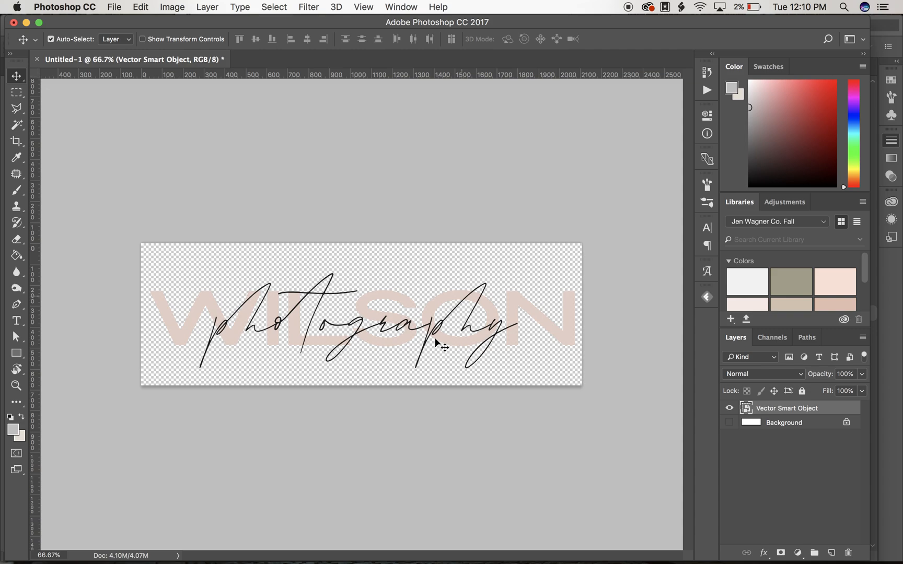
mouse_move(562, 369)
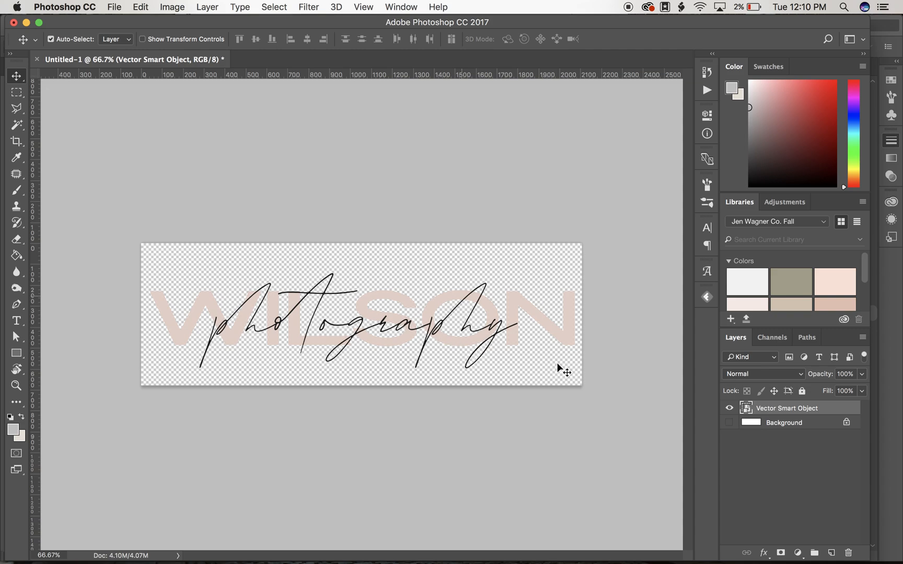
mouse_move(414, 356)
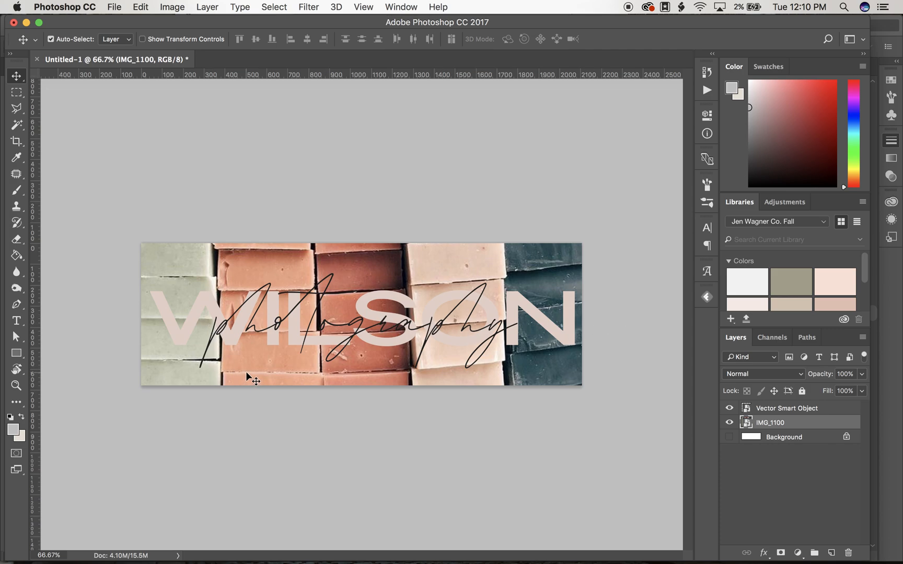
mouse_move(654, 343)
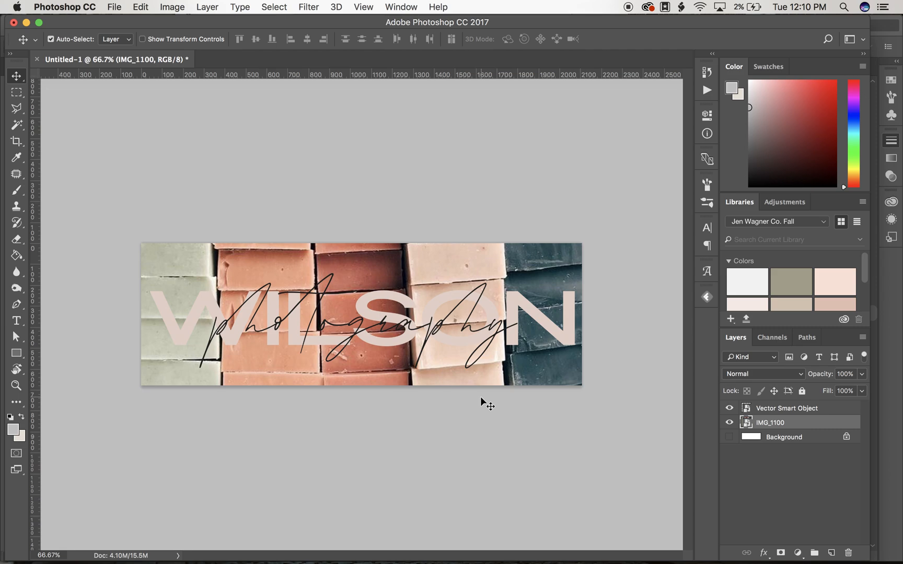
Turn off Auto-Select beneath the soap-bar photo layer, then switch to Illustrator's logo document.
click(729, 423)
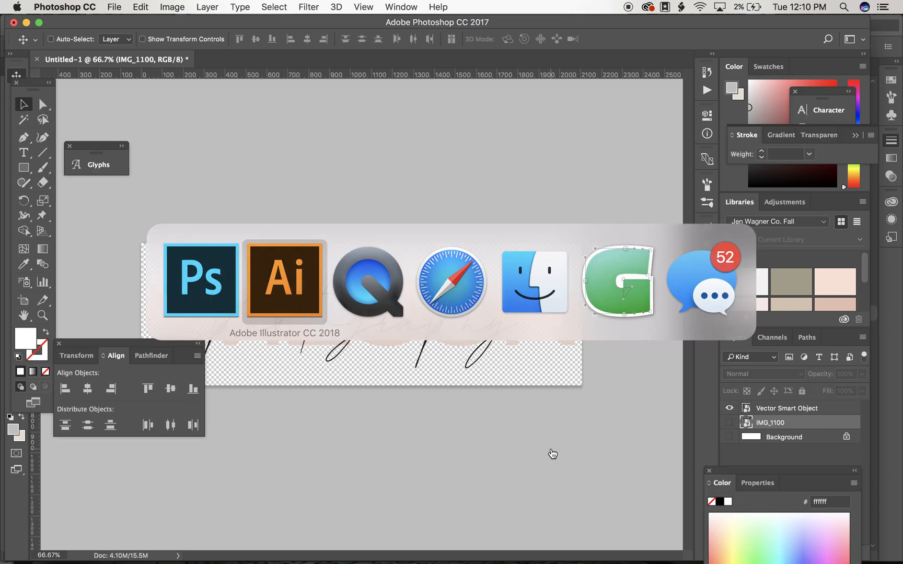
click(283, 282)
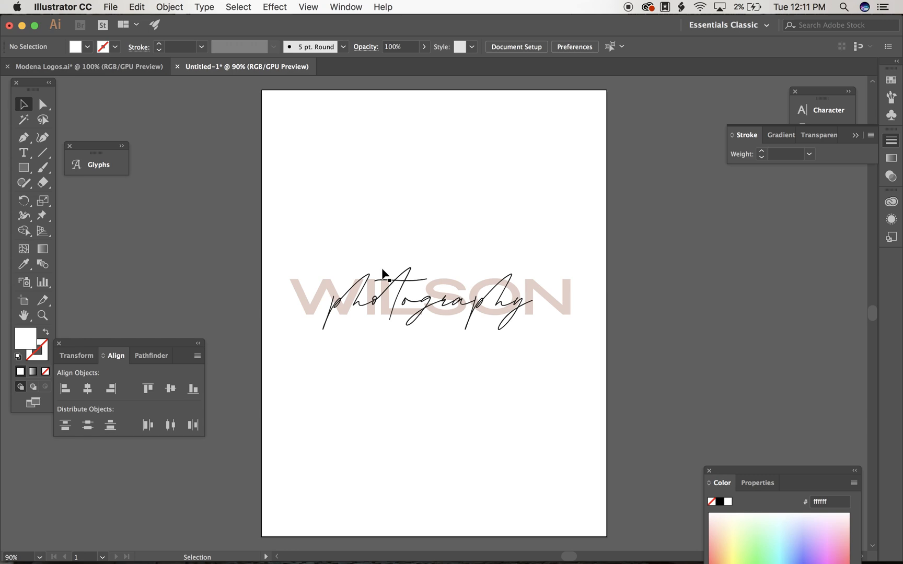